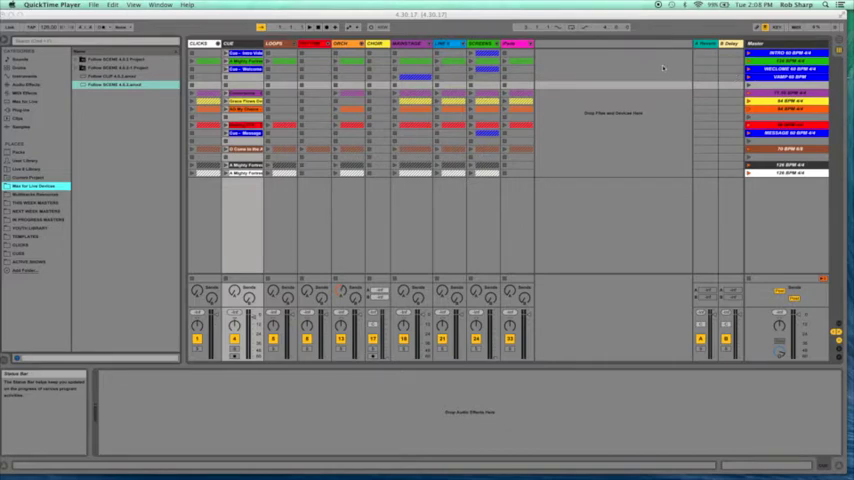
mouse_move(315, 87)
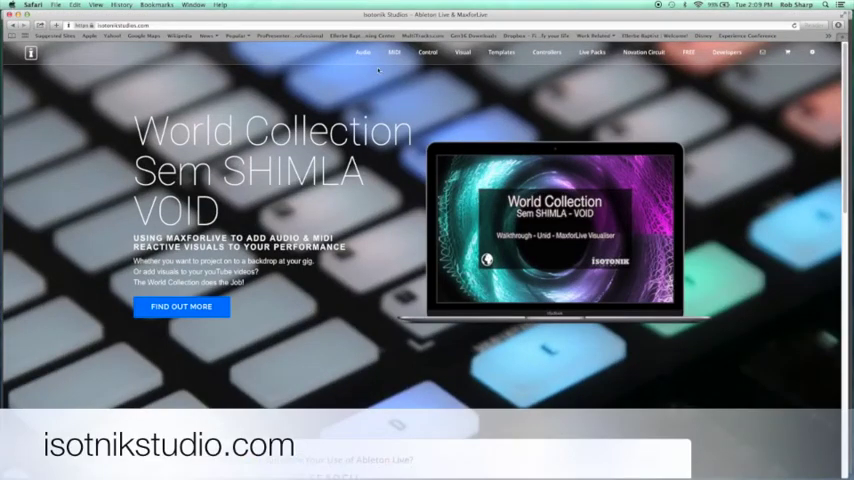
- Hover the MIDI menu on isotonikstudios.com to show its MIDI devices
click(394, 52)
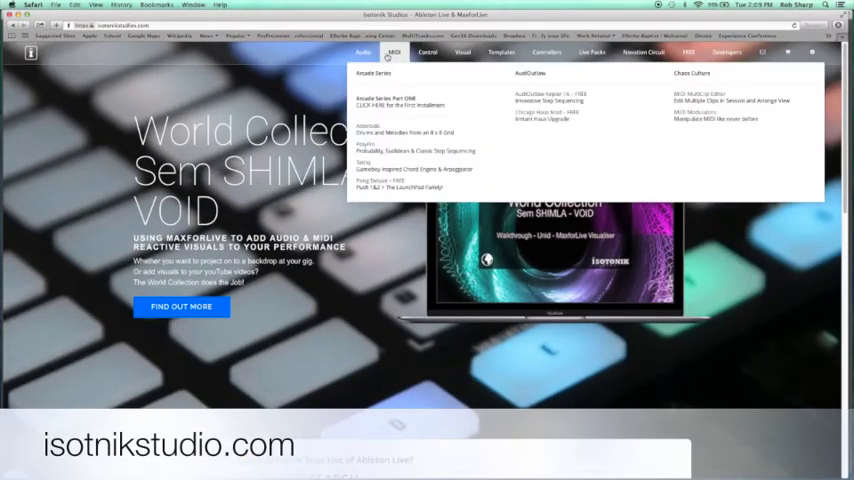
click(427, 52)
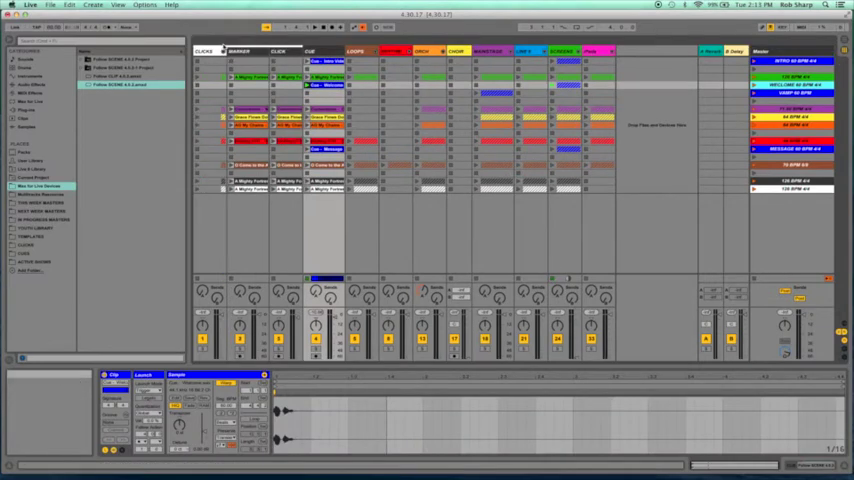
- Fold the CLICKS group closed
click(242, 77)
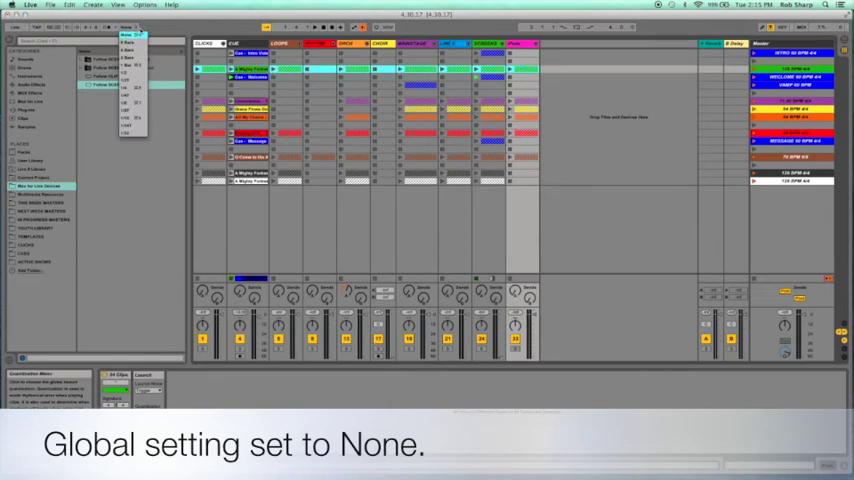
- Choose None for global launch quantization and reopen the quantization choices
click(128, 40)
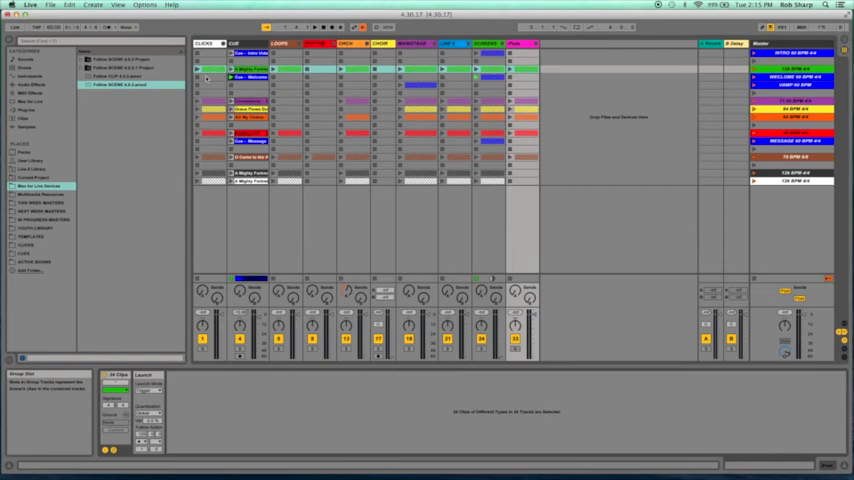
click(126, 27)
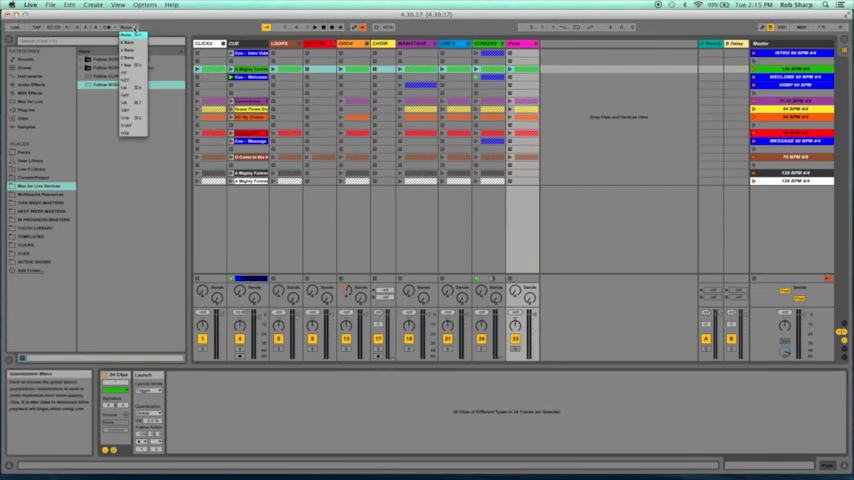